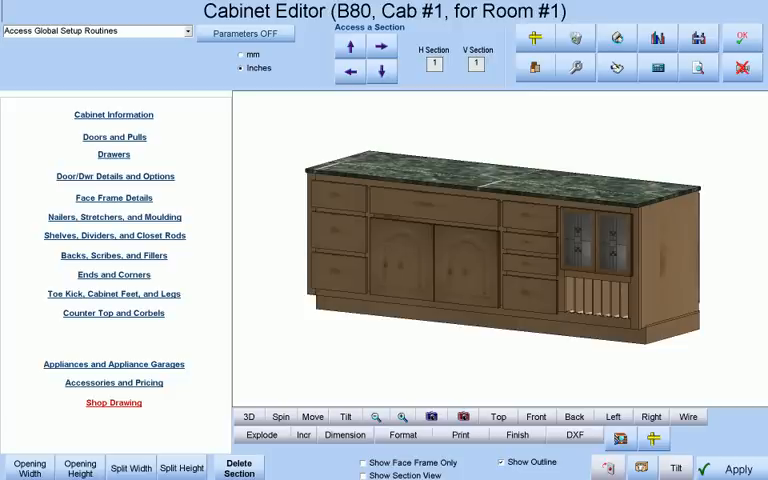
# - Split the cabinet width into four sections of 12, 30, 12 and 16 inches
pyautogui.click(113, 114)
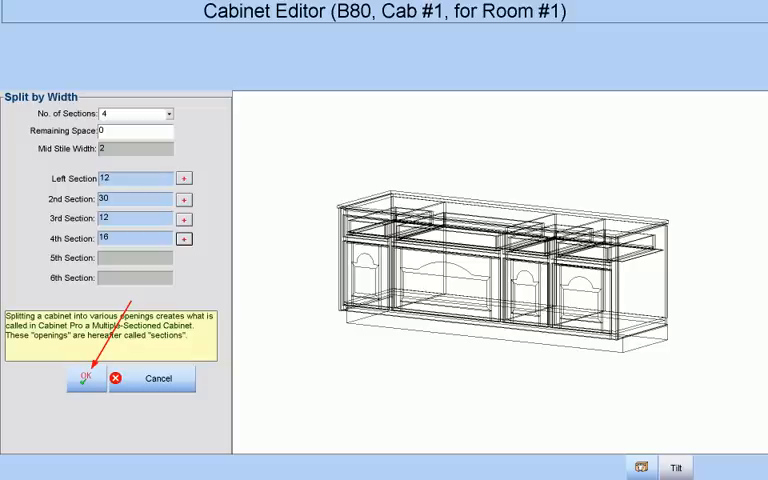
# - Apply the four-section width split and briefly check it with Show Face Frame Only
pyautogui.click(82, 378)
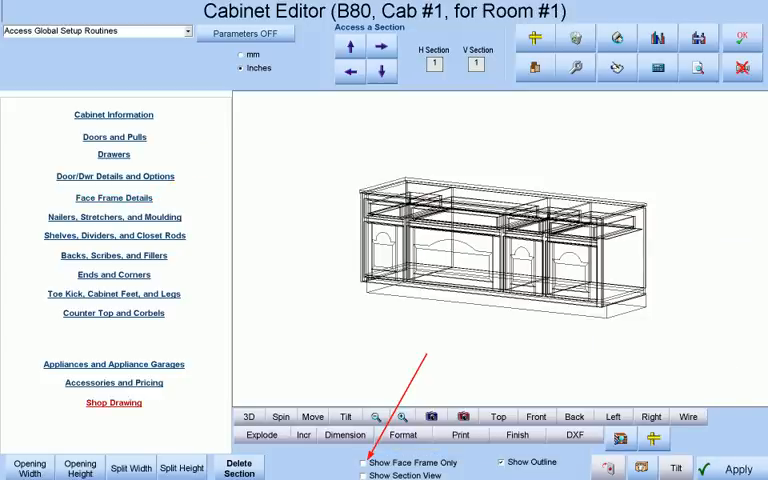
pyautogui.click(362, 463)
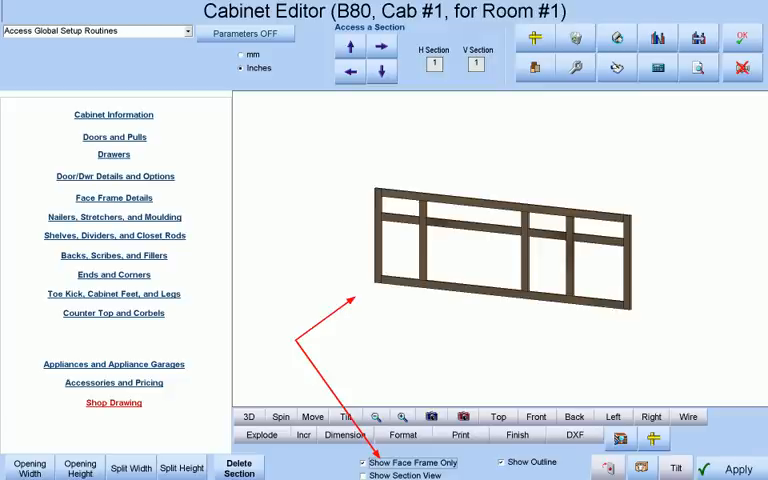
pyautogui.click(362, 463)
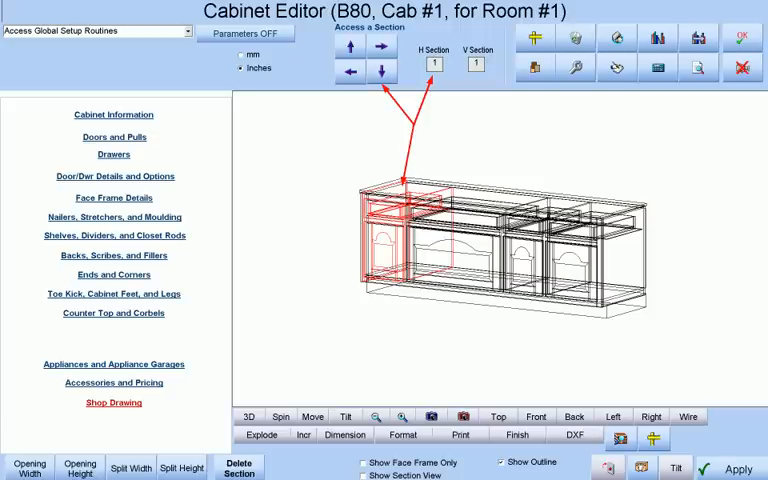
# - Make section 3 a Drawer Bank and bring up its drawer settings
pyautogui.click(113, 114)
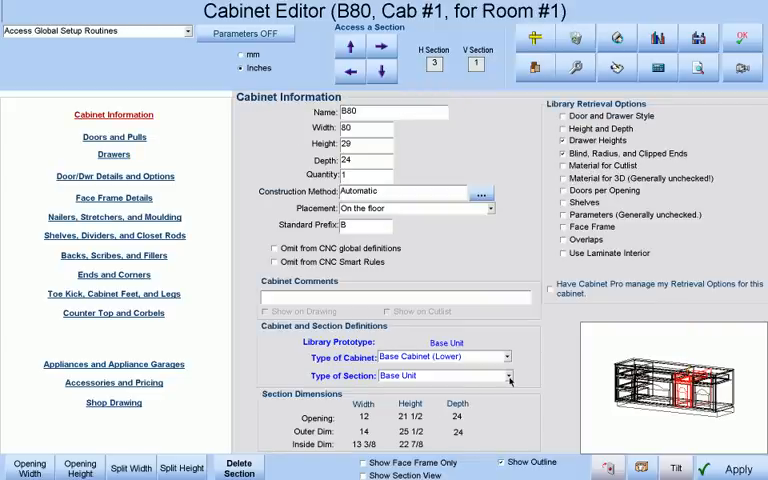
pyautogui.click(507, 375)
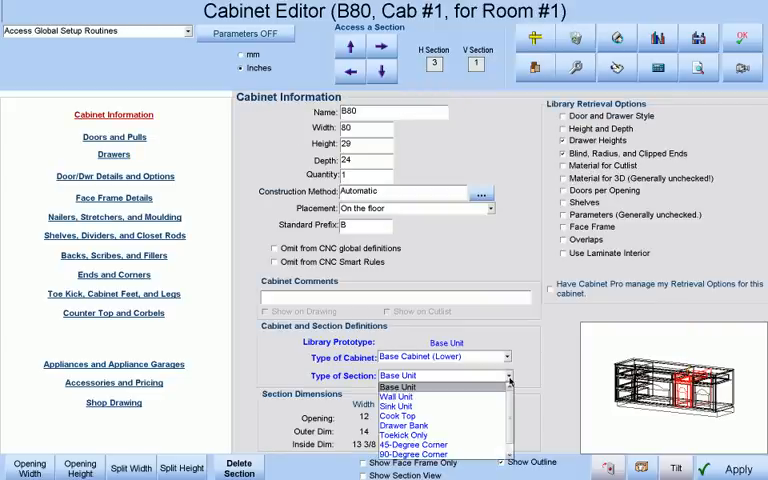
pyautogui.click(403, 424)
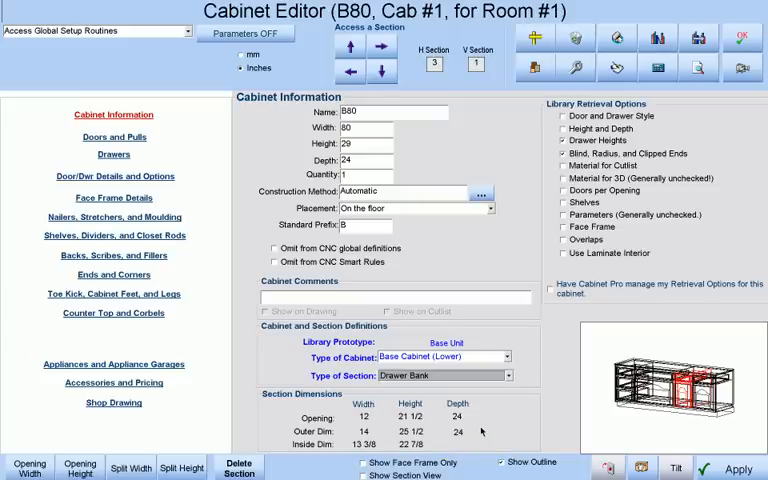
pyautogui.click(113, 154)
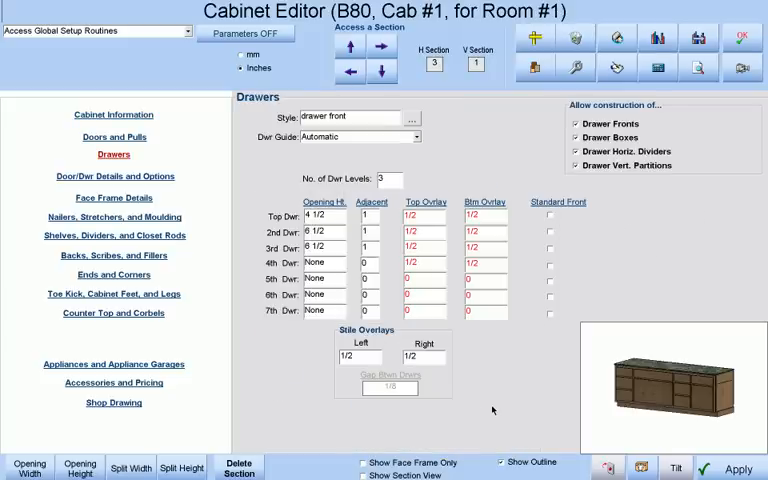
# - Give section 3 four drawers of 4 1/2, 2 1/2, 2 1/2 and 6 inches
pyautogui.click(383, 178)
pyautogui.write('4')
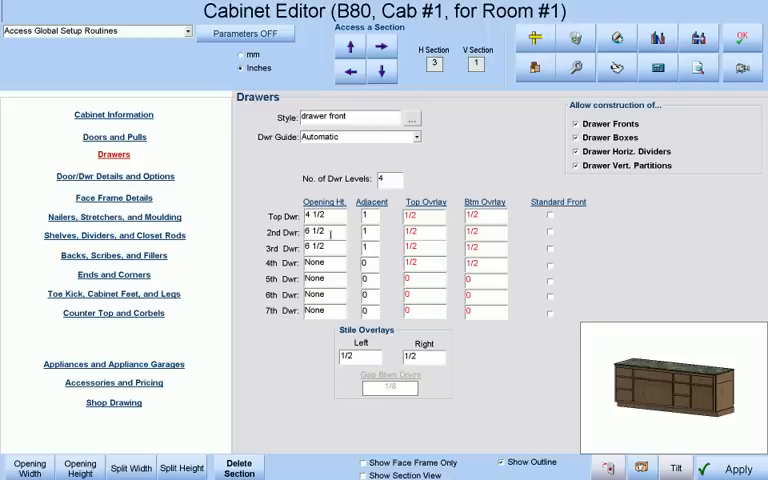
pyautogui.click(320, 247)
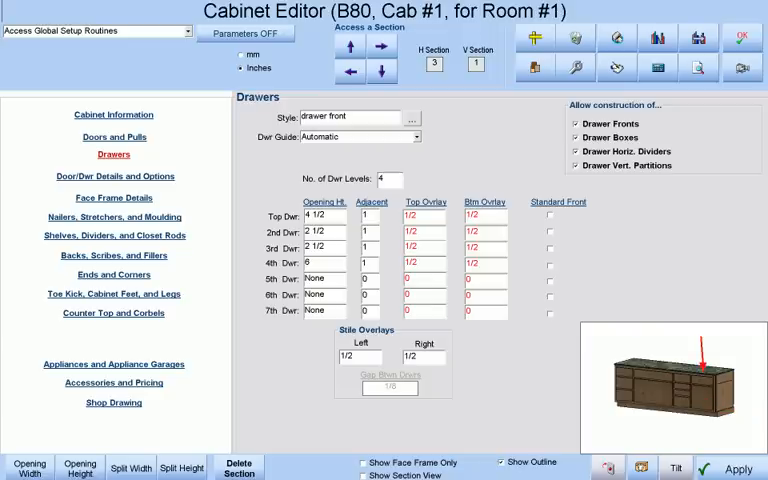
pyautogui.click(380, 70)
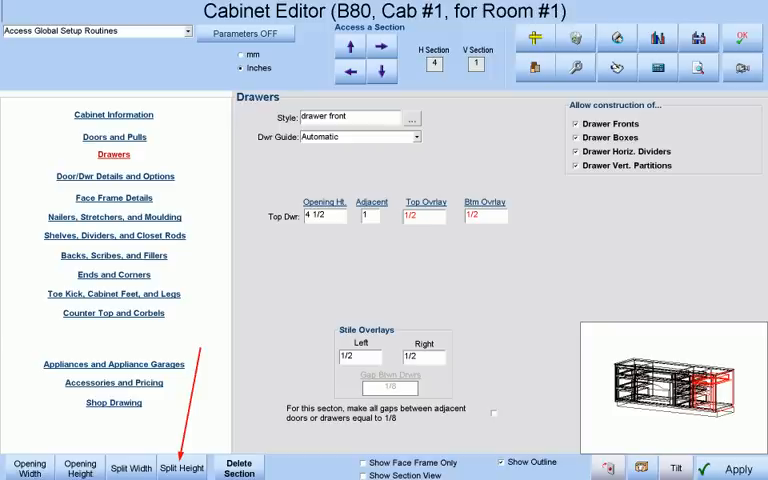
# - Split section 4's height into a 7 1/2-inch bottom and 12-inch second section
pyautogui.click(182, 468)
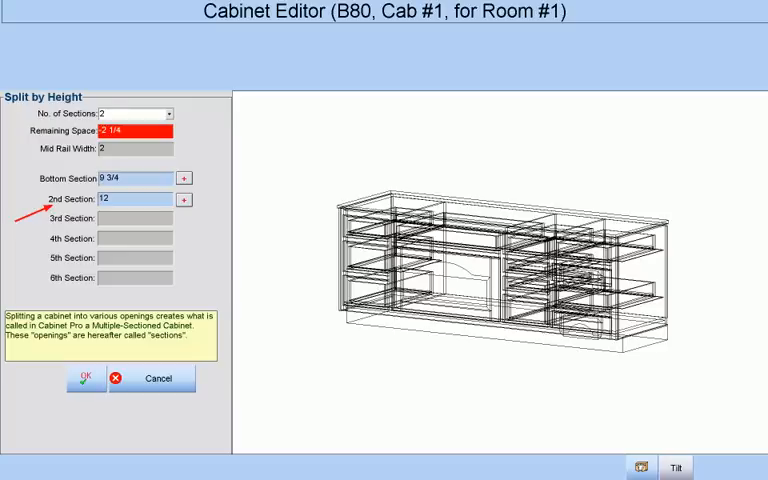
pyautogui.click(184, 178)
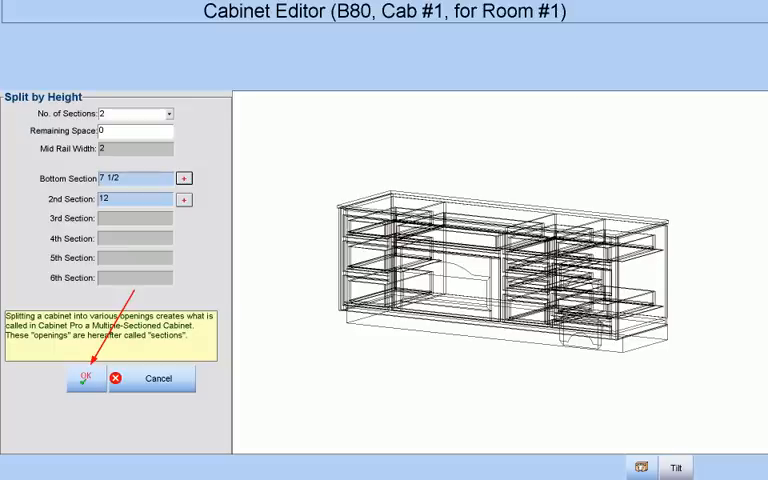
# - Apply section 4's height split and view the upper part's R/P Cath door settings
pyautogui.click(87, 378)
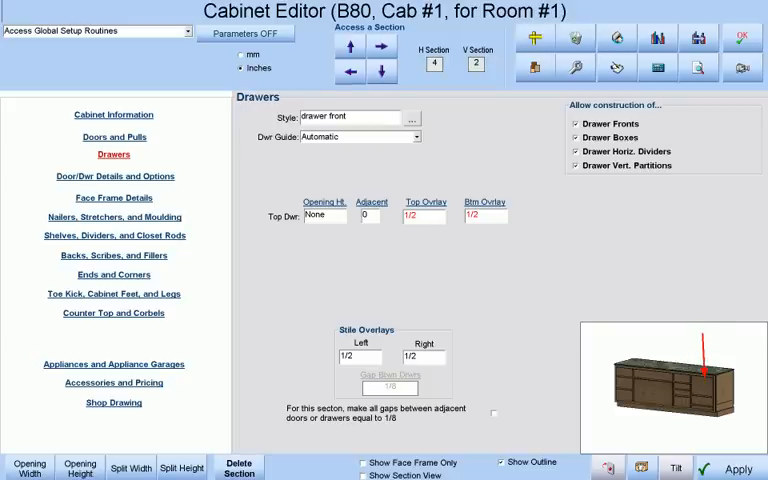
pyautogui.click(113, 137)
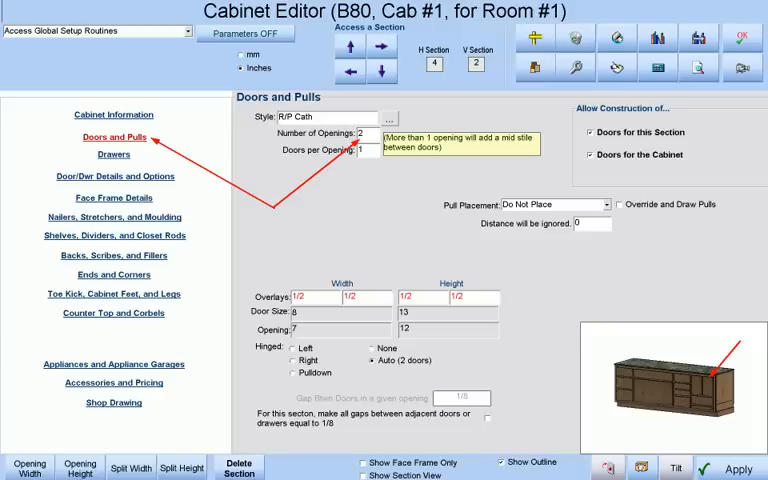
# - Turn off doors for section 4's bottom part, leaving its drawer opening height at None
pyautogui.click(113, 198)
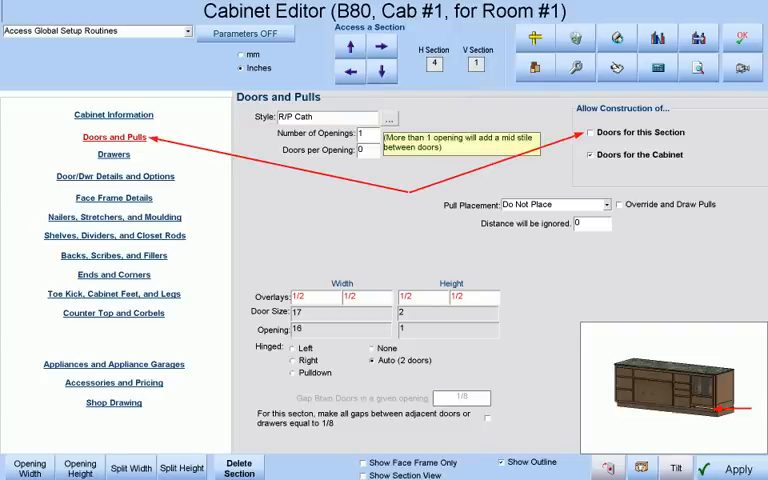
pyautogui.click(114, 154)
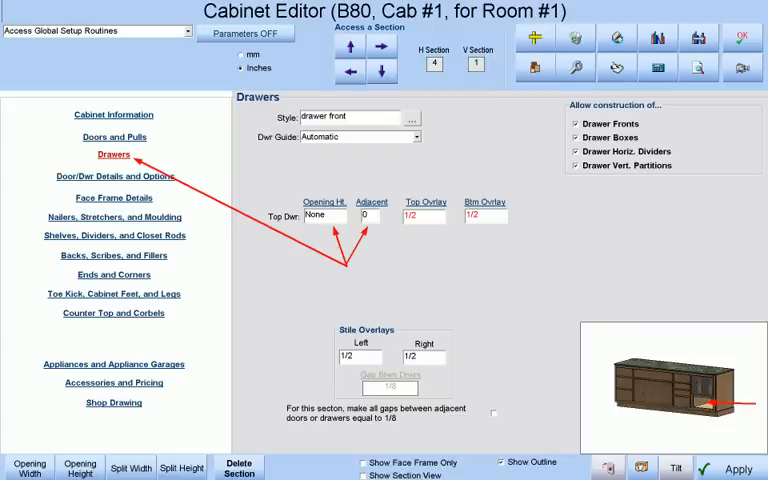
# - Set section 2's Type of Section to Sink Unit
pyautogui.click(113, 235)
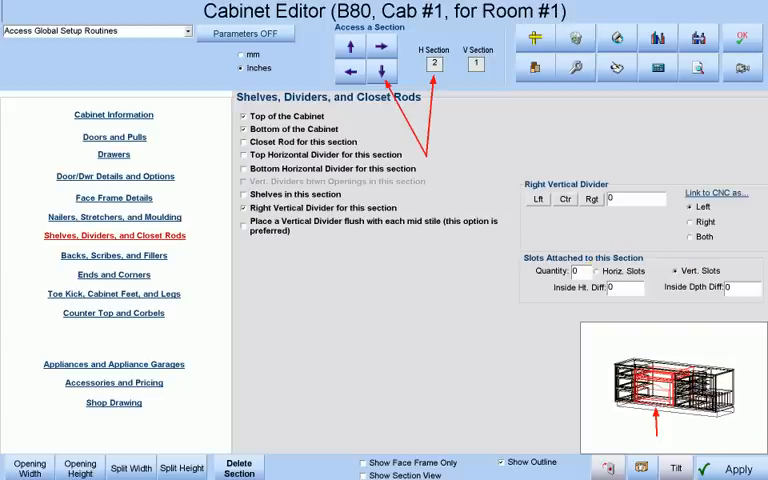
pyautogui.click(113, 114)
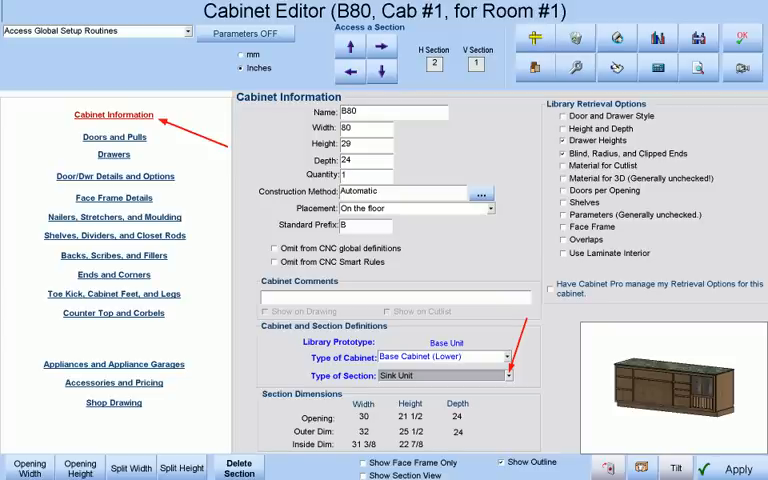
# - Give the sink section a 4 1/2-inch drawer front without box, dividers or partitions
pyautogui.click(113, 154)
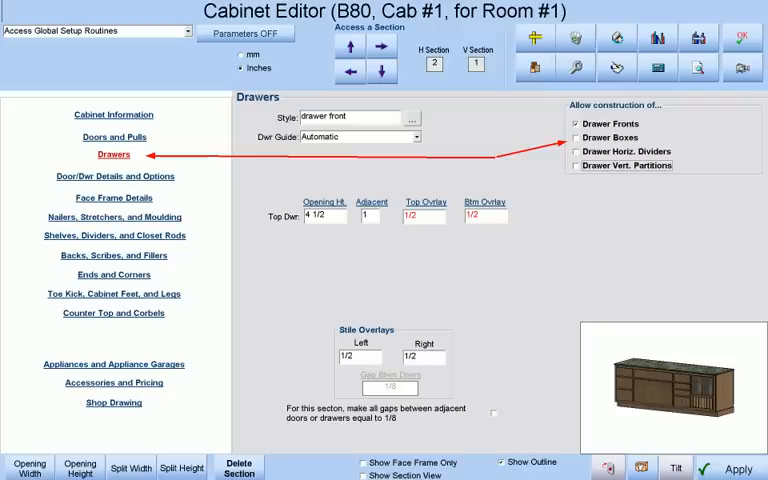
pyautogui.click(113, 137)
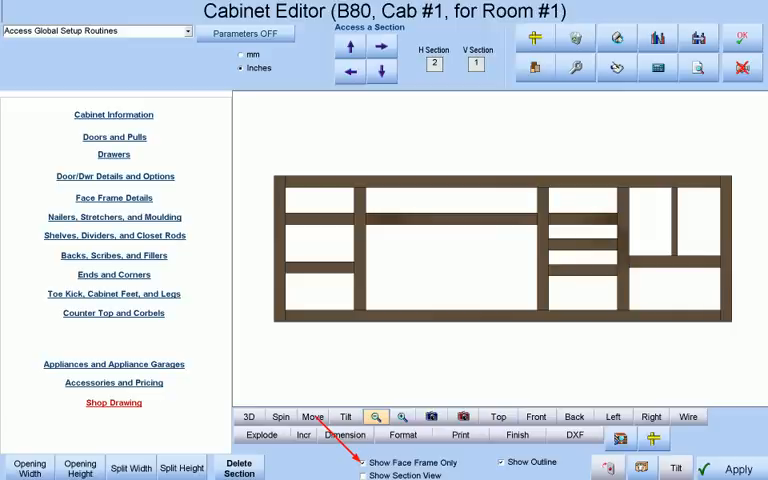
# - Untick Show Face Frame Only to display the fully rendered B80 cabinet
pyautogui.click(248, 416)
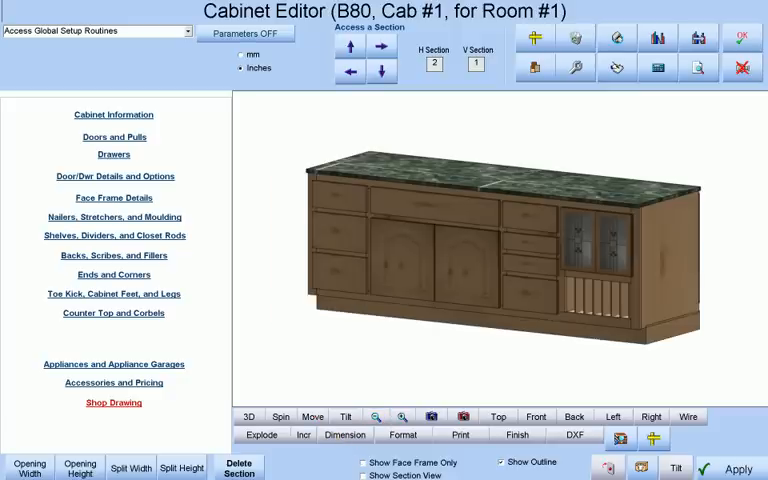